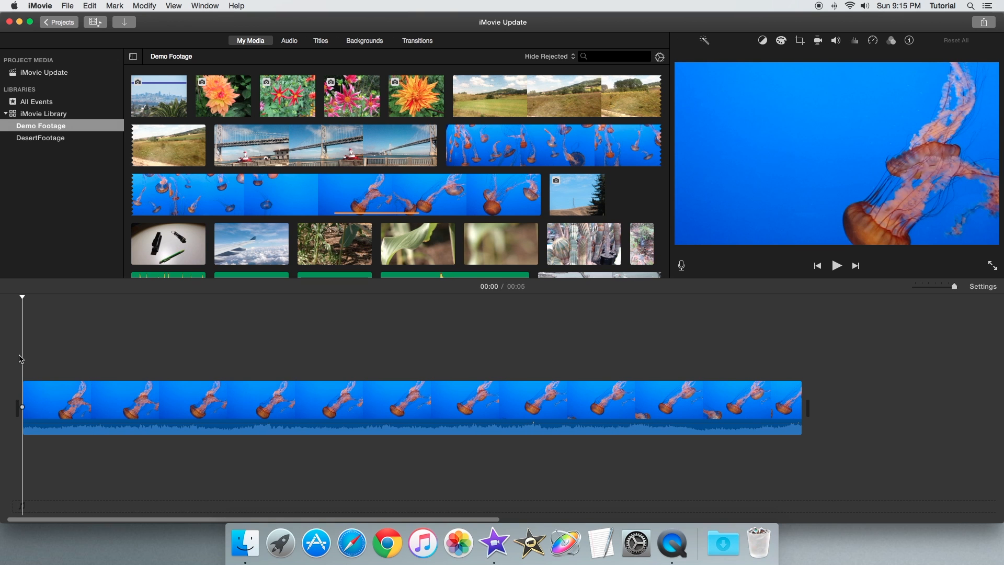
# - Show the About iMovie window confirming version 10.1
pyautogui.click(42, 5)
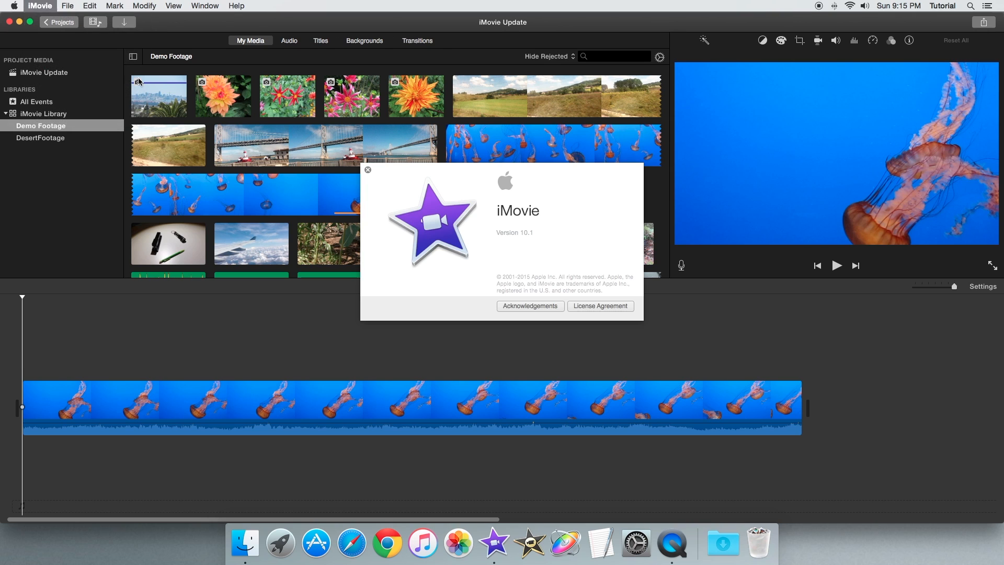
# - Dismiss the About window and set the playhead one second into the jellyfish clip
pyautogui.click(368, 170)
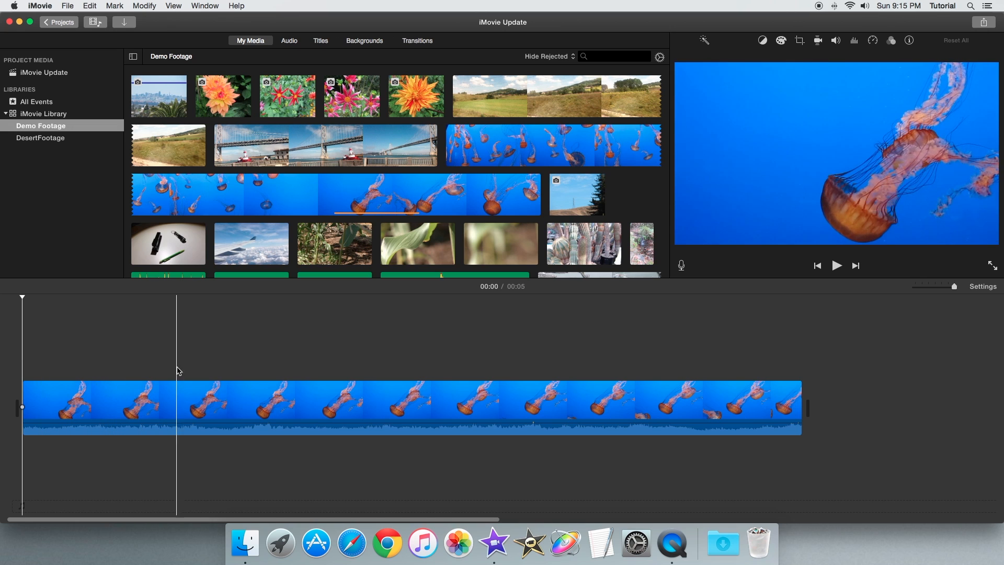
pyautogui.click(263, 406)
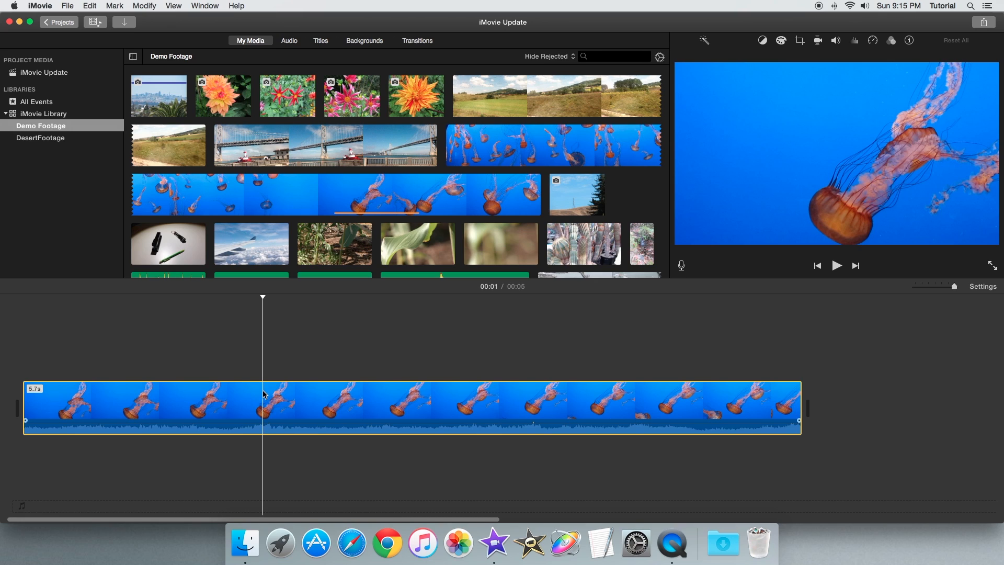
# - Split the jellyfish clip at 00:01 via Split Clip, then move the playhead to 00:02
pyautogui.rightClick(263, 395)
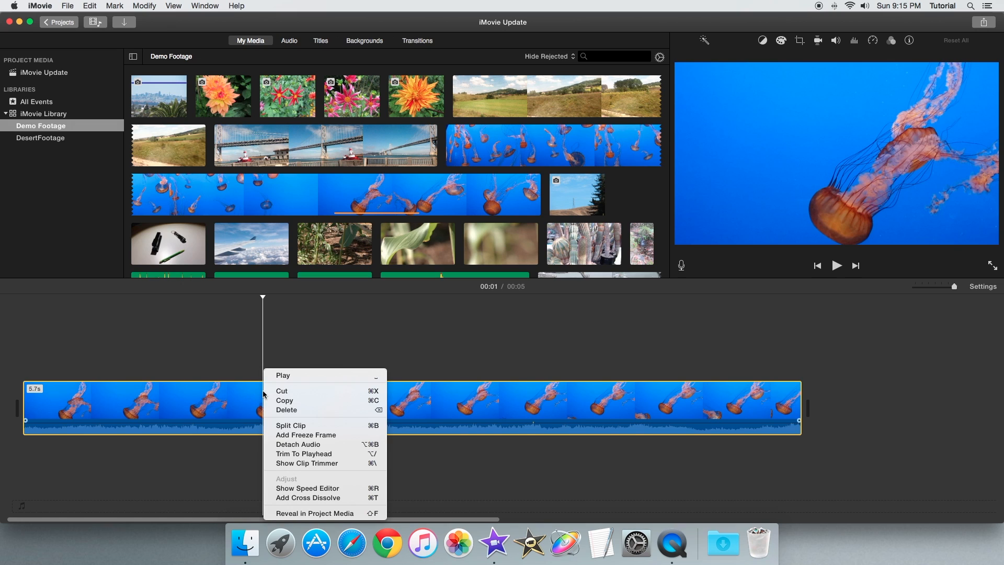
pyautogui.moveTo(282, 426)
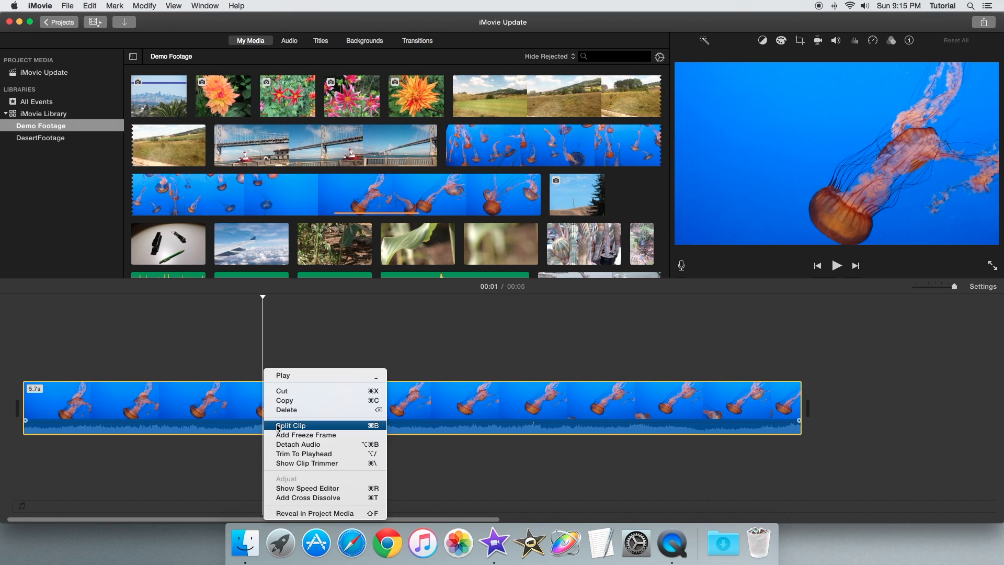
pyautogui.click(291, 425)
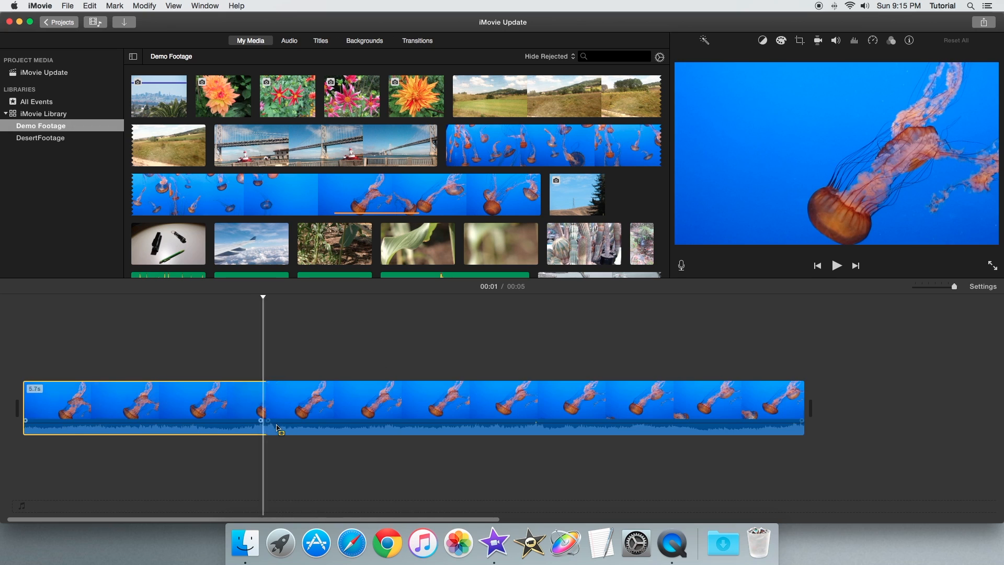
pyautogui.moveTo(261, 408); pyautogui.dragTo(304, 408)
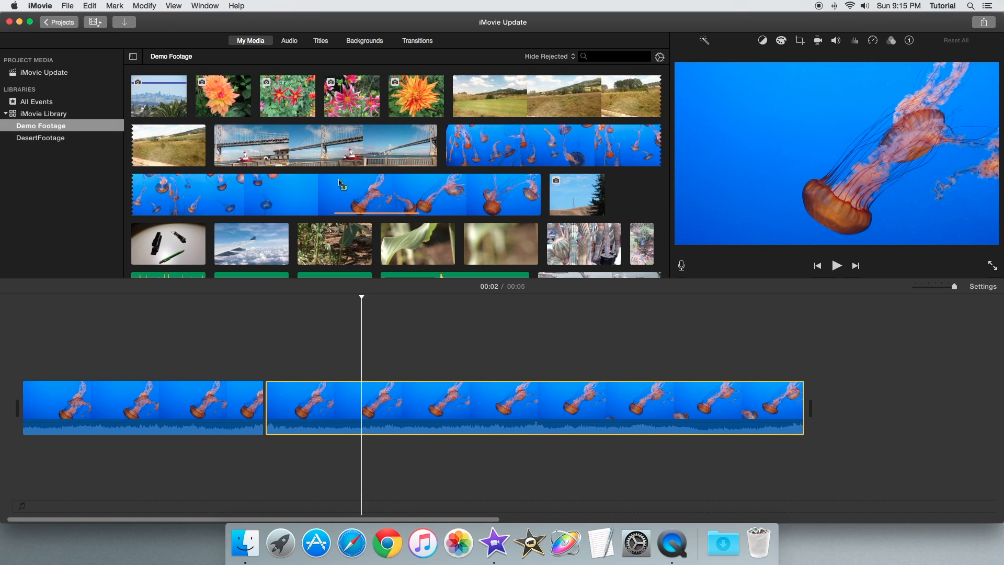
# - Split at 00:02 and again at 00:03 with Command-B, leaving four clips on the timeline
pyautogui.click(153, 6)
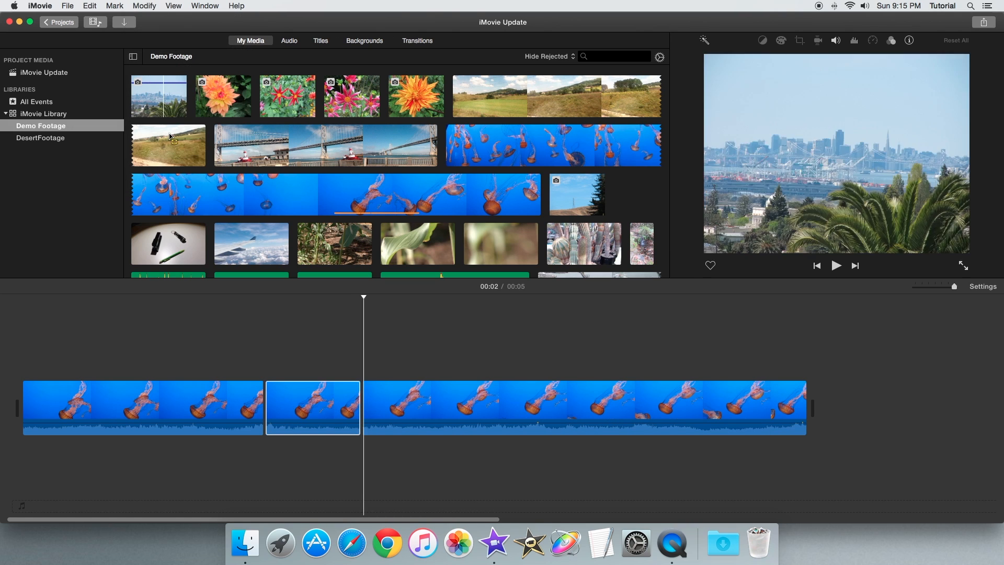
pyautogui.click(312, 408)
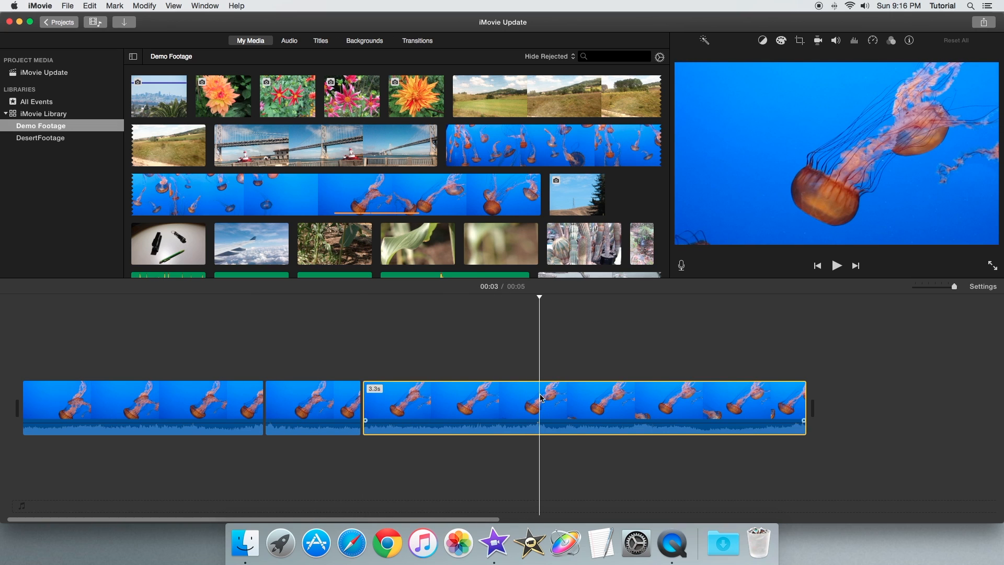
pyautogui.press('Cmd+B')
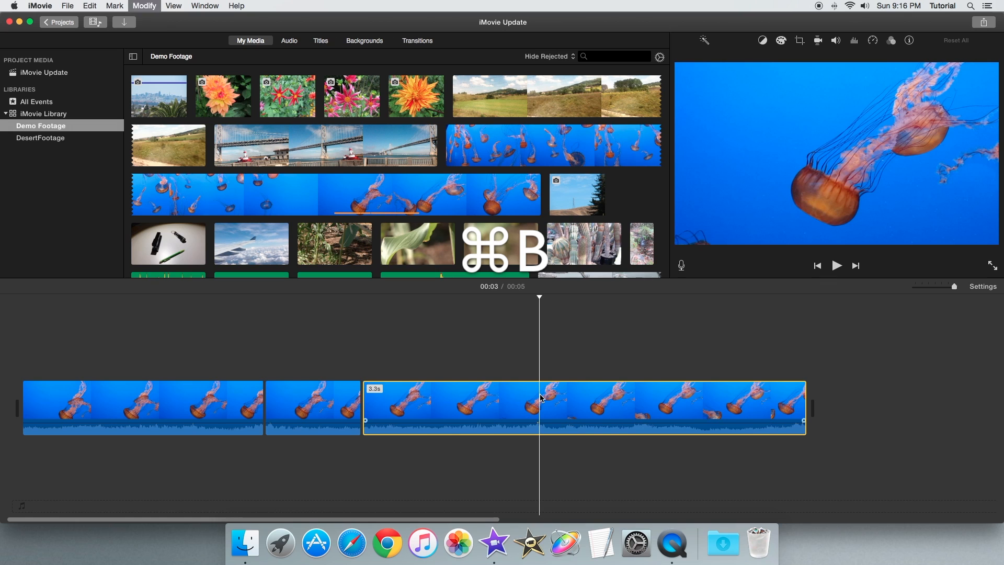
pyautogui.press('cmd+b')
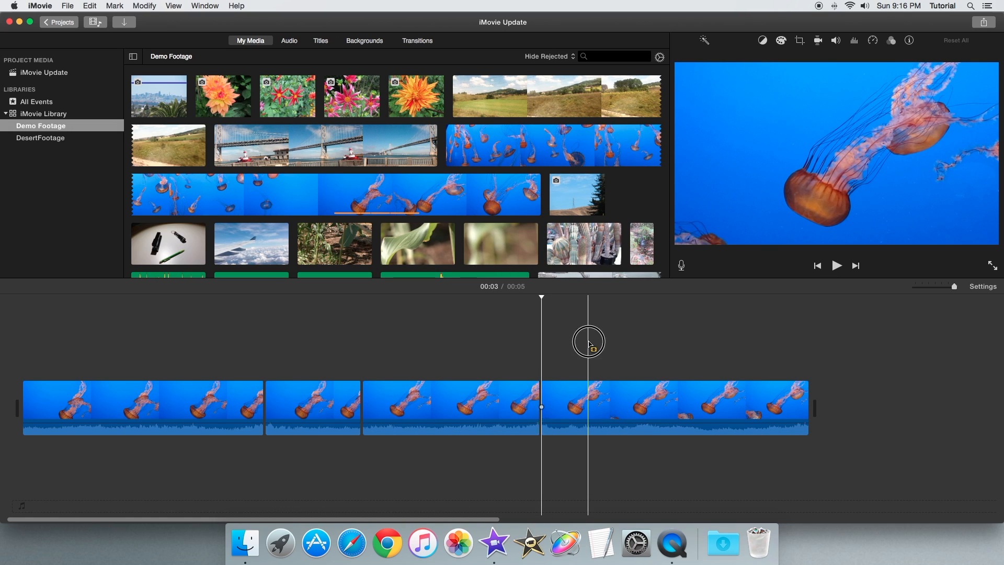